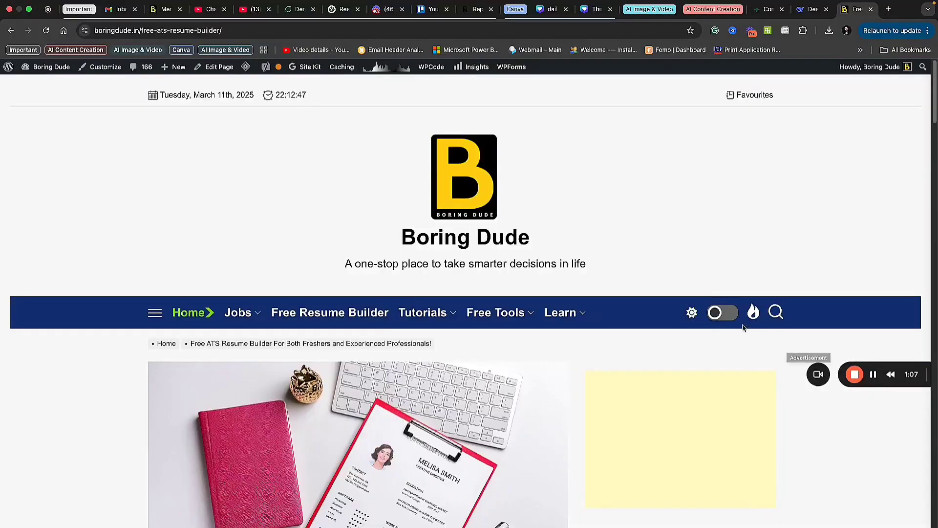
Scroll past the header image to reach the empty Resume Builder form.
{"action": "scroll", "scroll_direction": "down", "scroll_amount": 3}
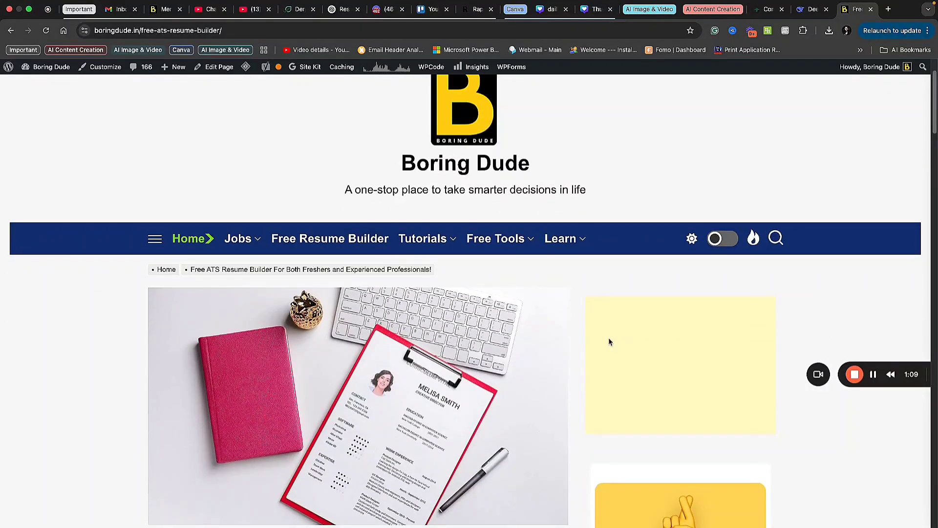
{"action": "scroll", "scroll_direction": "down", "scroll_amount": 3}
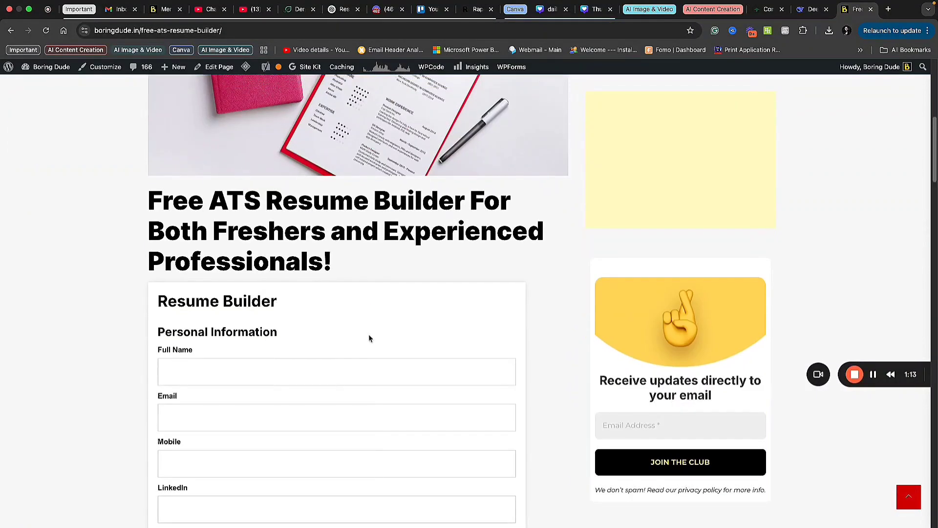
{"action": "scroll", "scroll_direction": "down", "scroll_amount": 3}
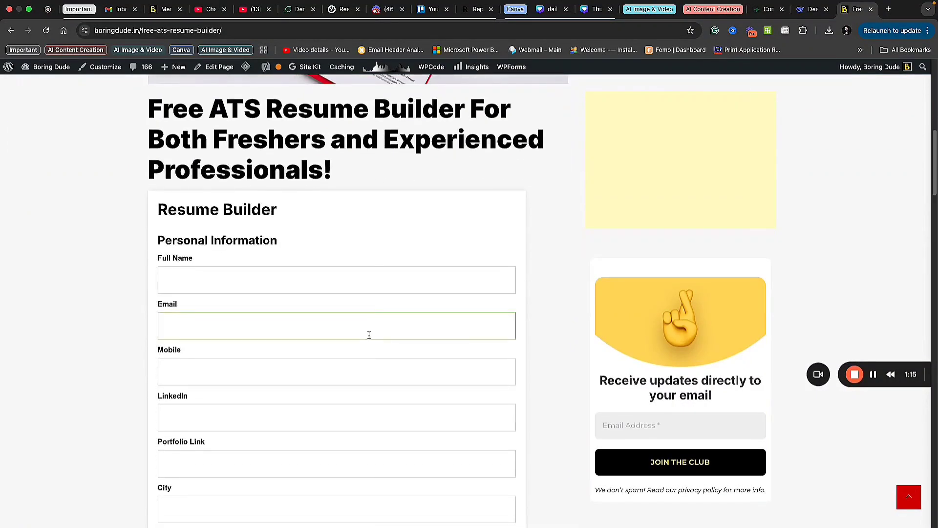
Enter the full name Yaswanth, the gmail address and the mobile number.
{"action": "left_click", "coordinate": [335, 280]}
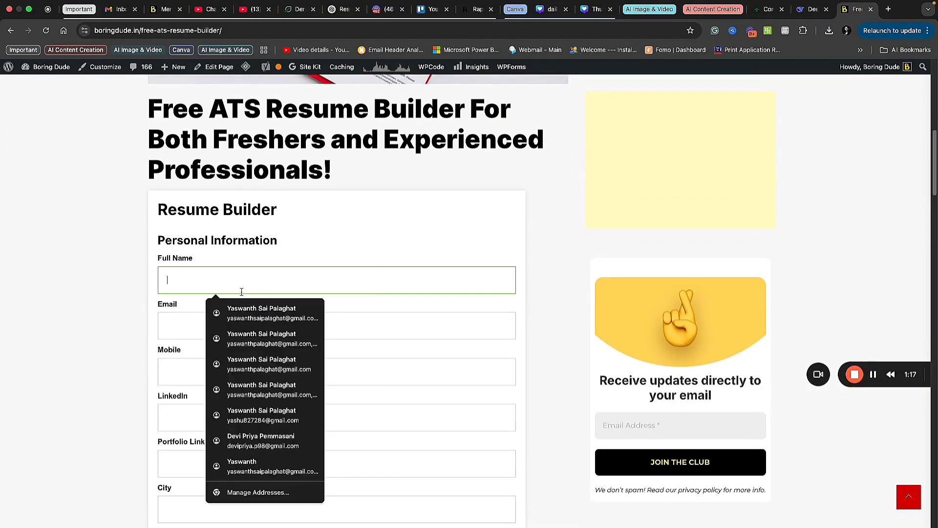
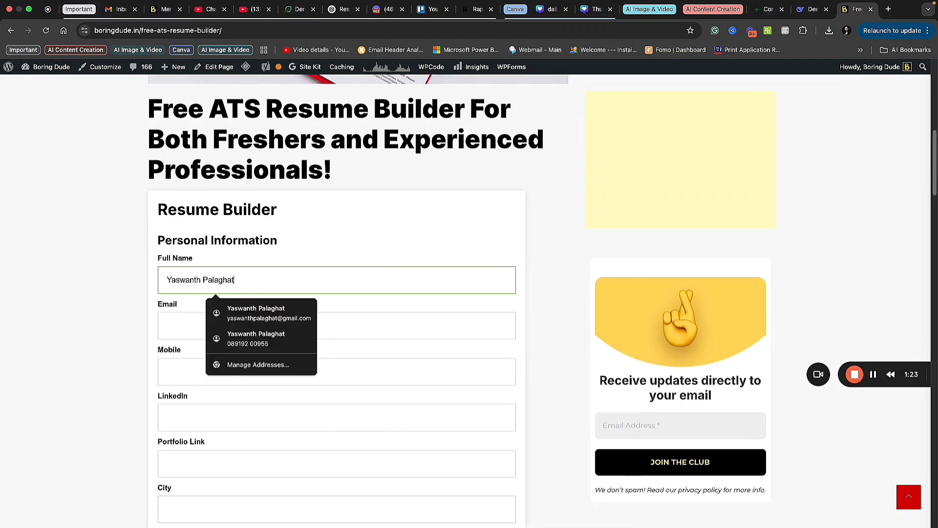
{"action": "left_click", "coordinate": [336, 325]}
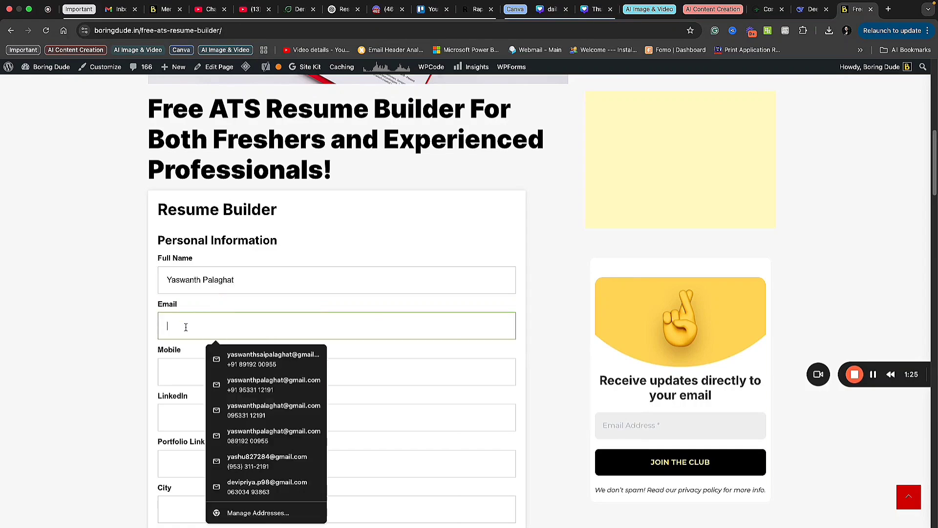
{"action": "type", "text": "yaw"}
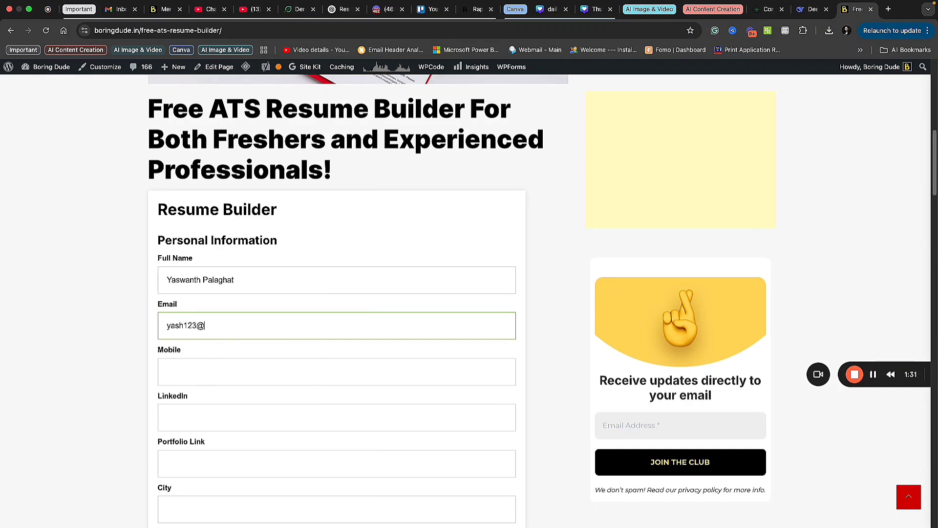
{"action": "type", "text": "gmail.cpm"}
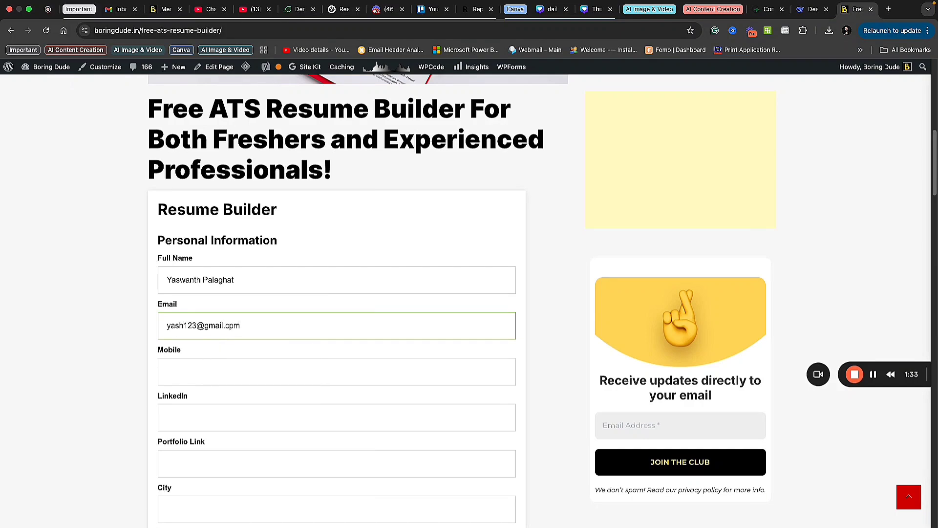
{"action": "type", "text": "u8t7"}
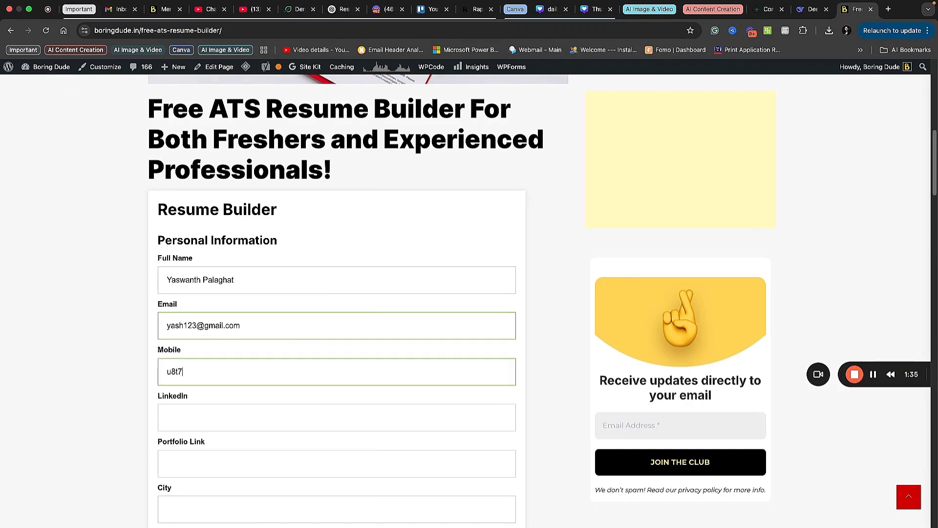
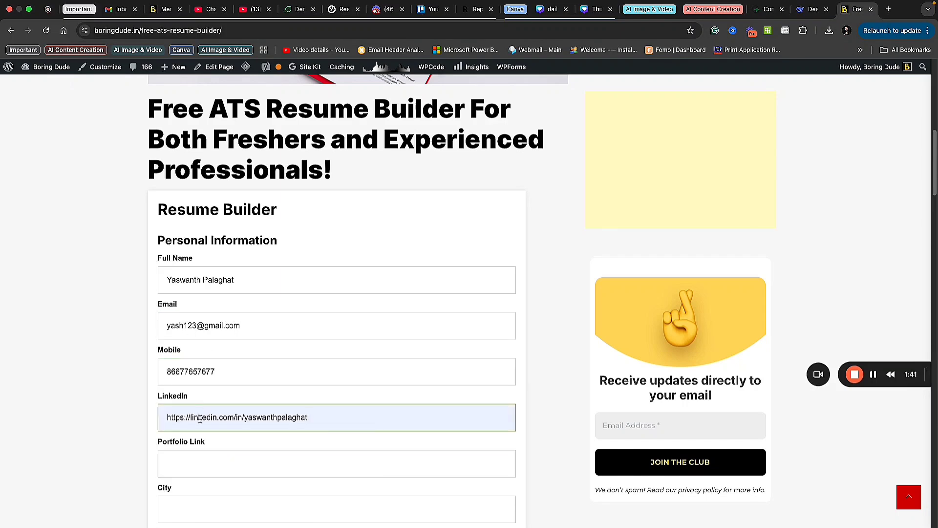
{"action": "left_click", "coordinate": [336, 462]}
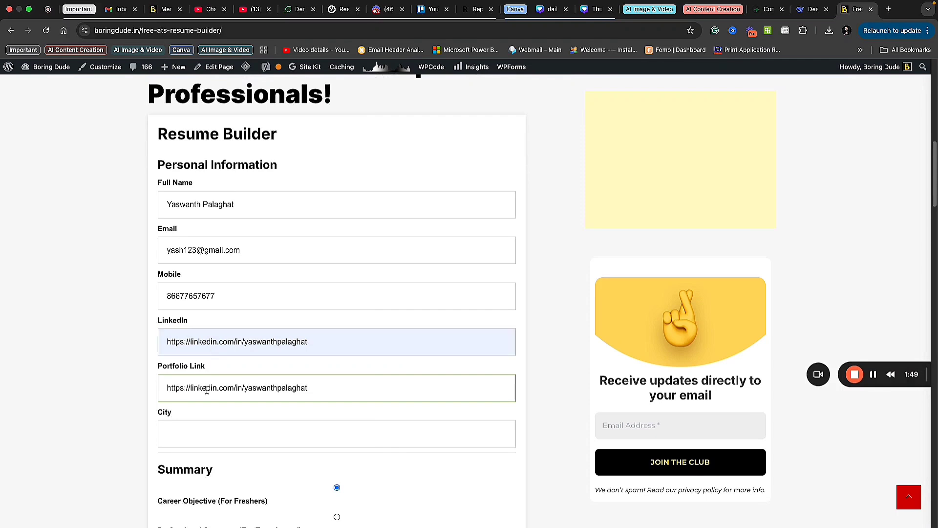
{"action": "type", "text": "Hyder"}
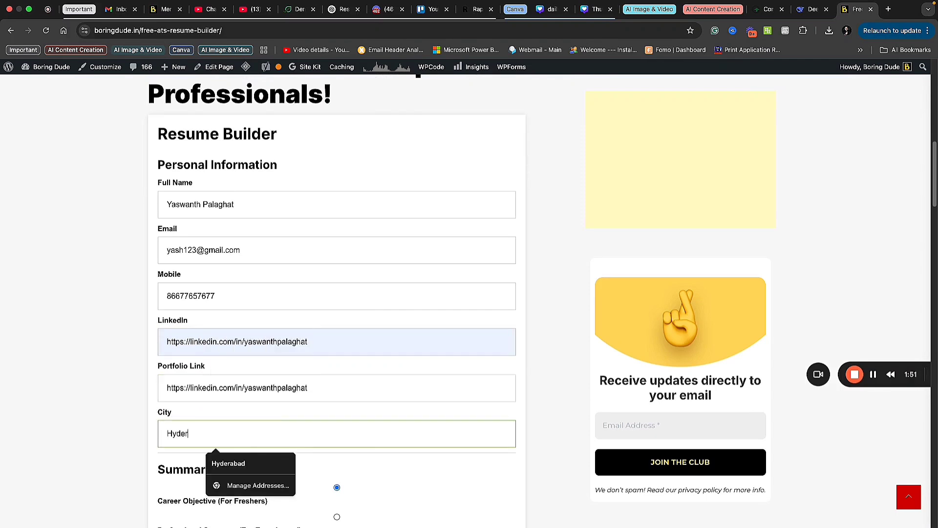
{"action": "left_click", "coordinate": [228, 463]}
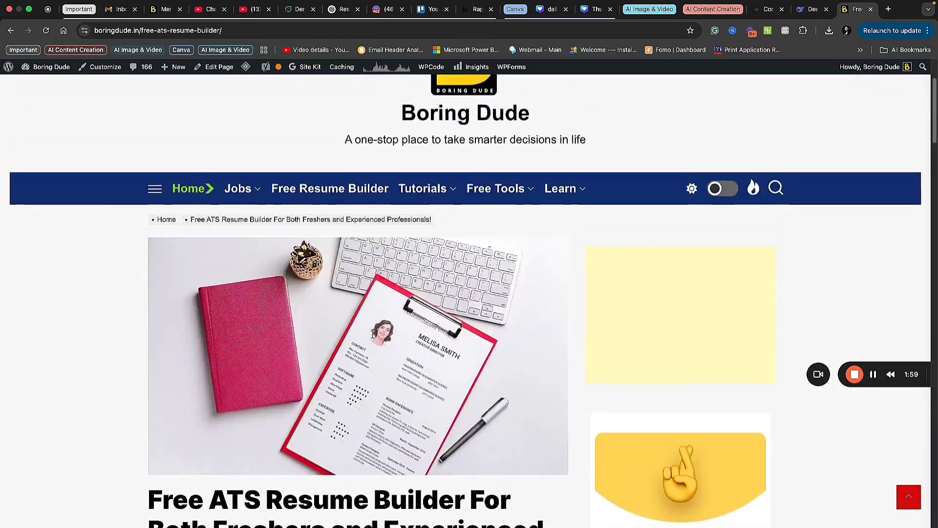
Toggle the summary type radios and settle on Professional Summary (For Experienced).
{"action": "scroll", "scroll_direction": "down", "scroll_amount": 3}
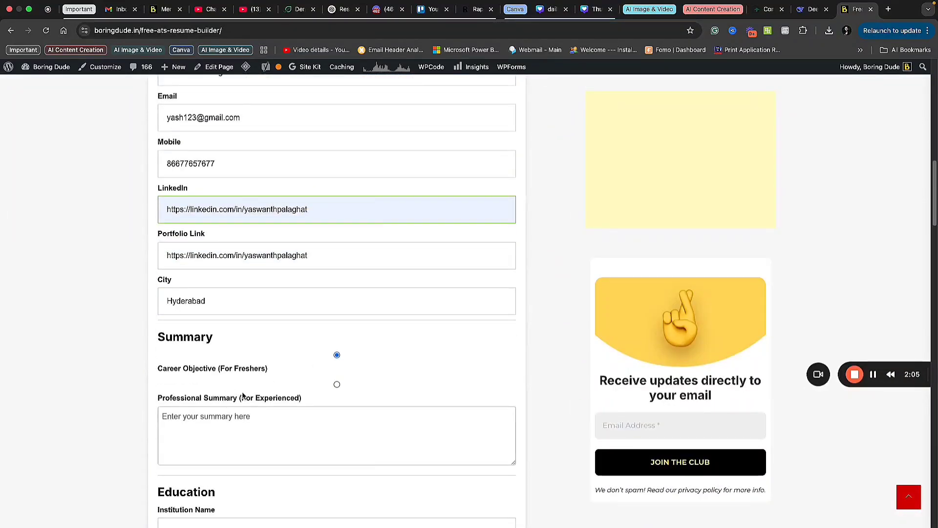
{"action": "left_click", "coordinate": [337, 384]}
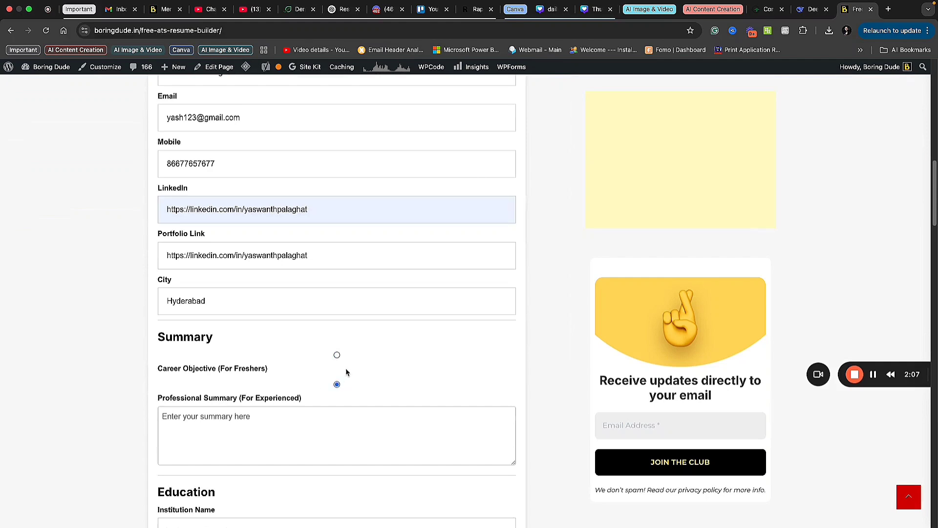
{"action": "left_click", "coordinate": [337, 354]}
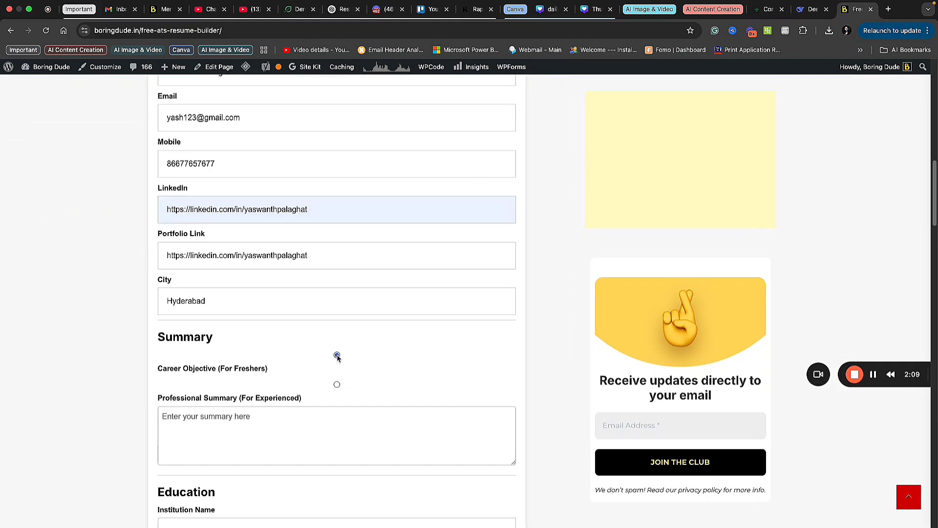
{"action": "scroll", "scroll_direction": "down", "scroll_amount": 3}
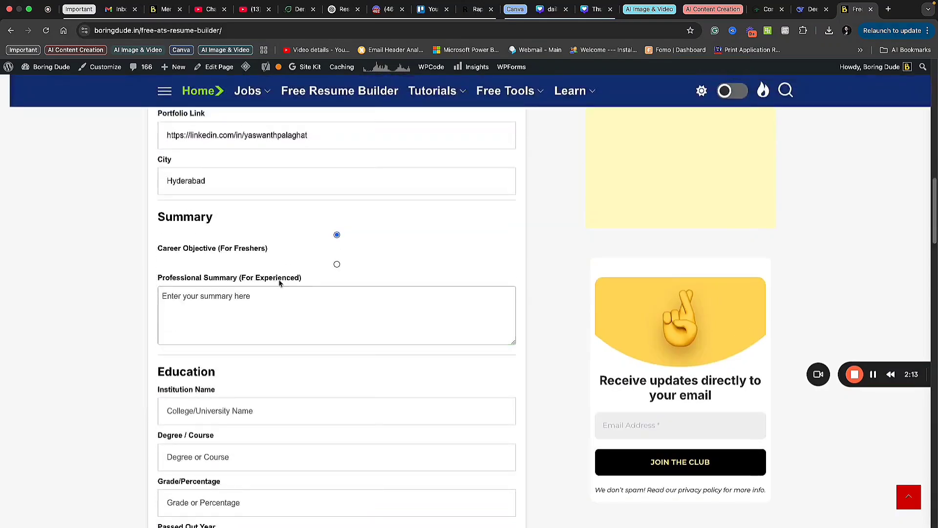
{"action": "scroll", "scroll_direction": "down", "scroll_amount": 3}
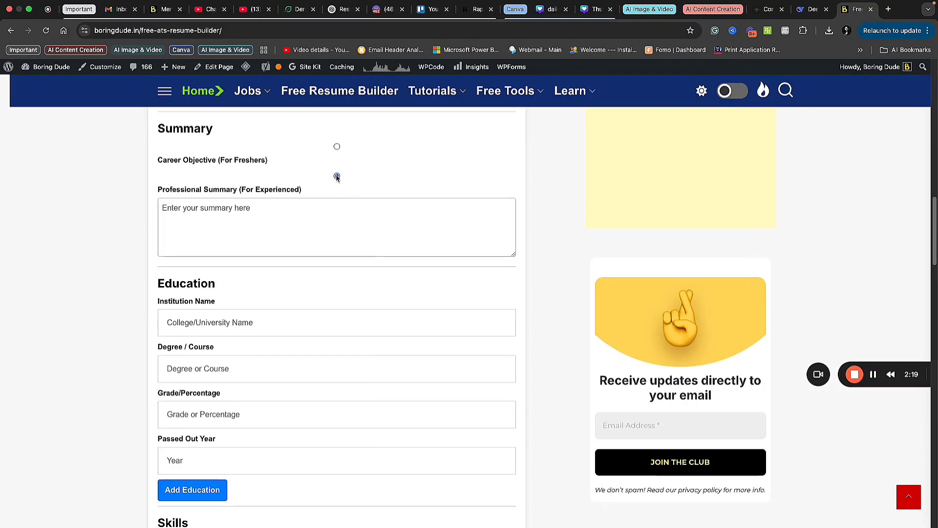
{"action": "scroll", "scroll_direction": "down", "scroll_amount": 3}
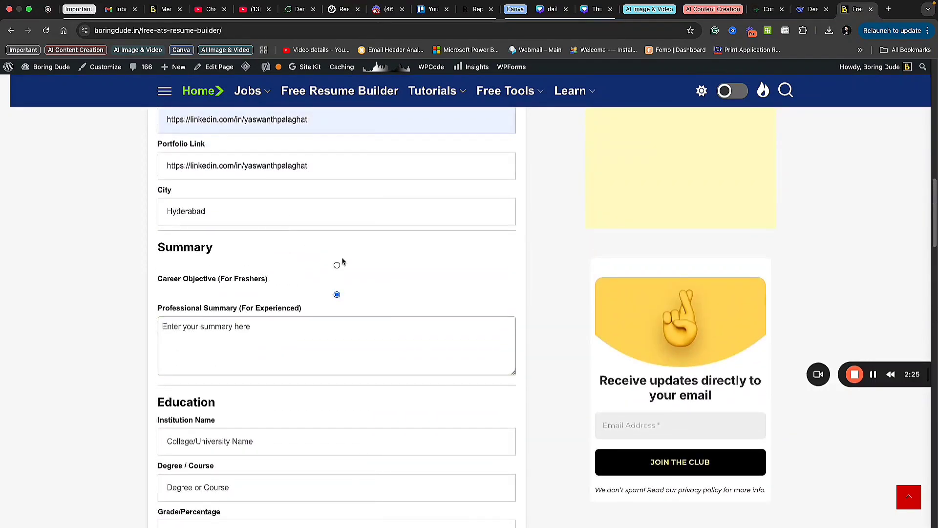
{"action": "left_click", "coordinate": [338, 265]}
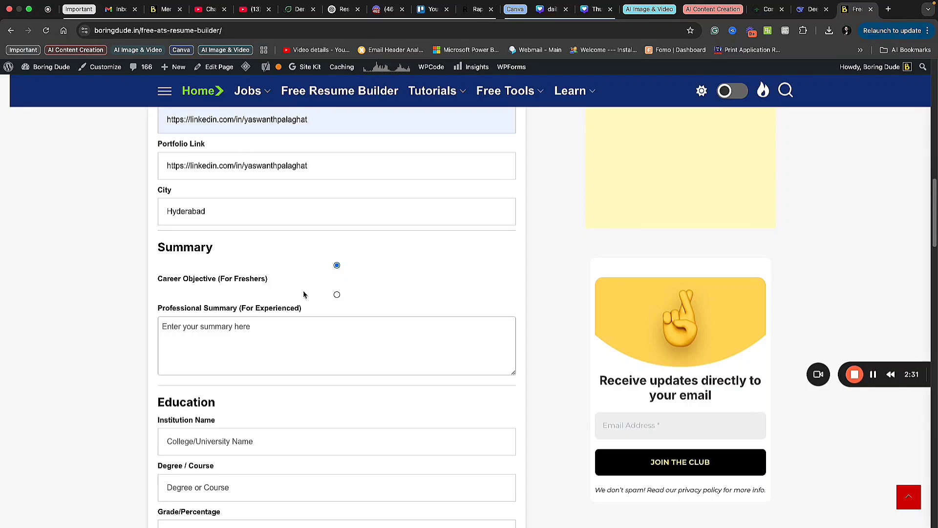
{"action": "left_click", "coordinate": [338, 294]}
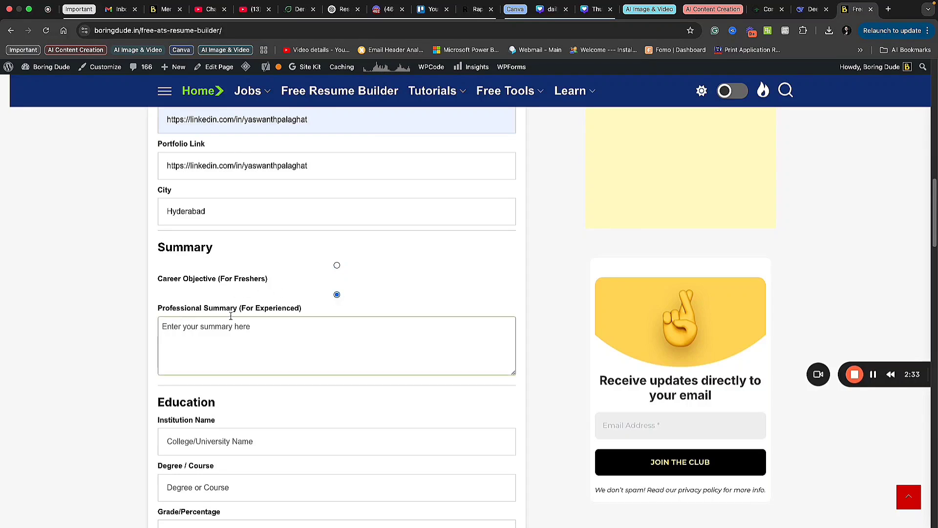
Write a short placeholder summary ('jhu g') in the Professional Summary box.
{"action": "left_click", "coordinate": [270, 346]}
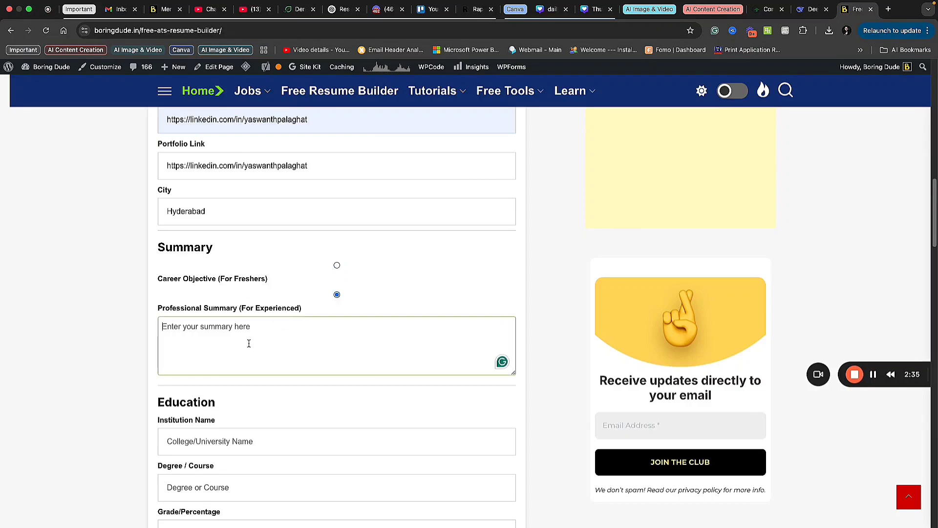
{"action": "type", "text": "jhu"}
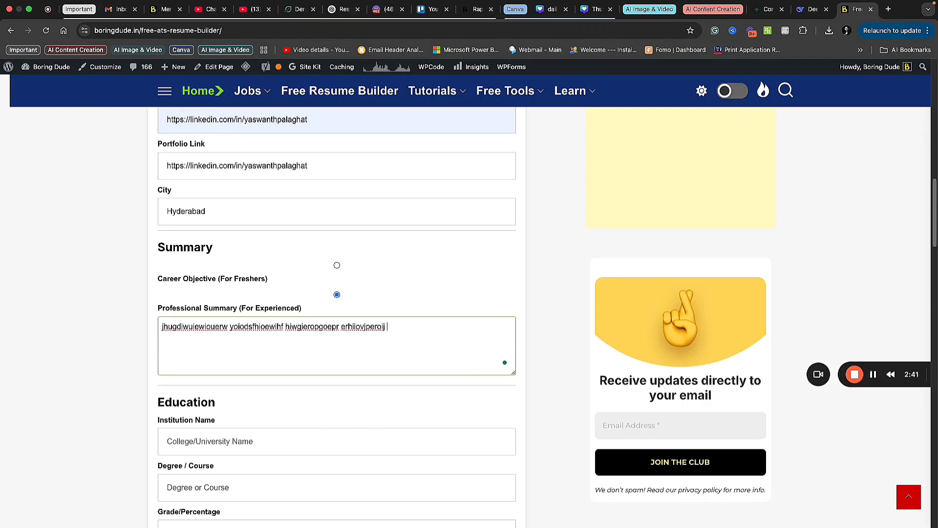
{"action": "type", "text": "g"}
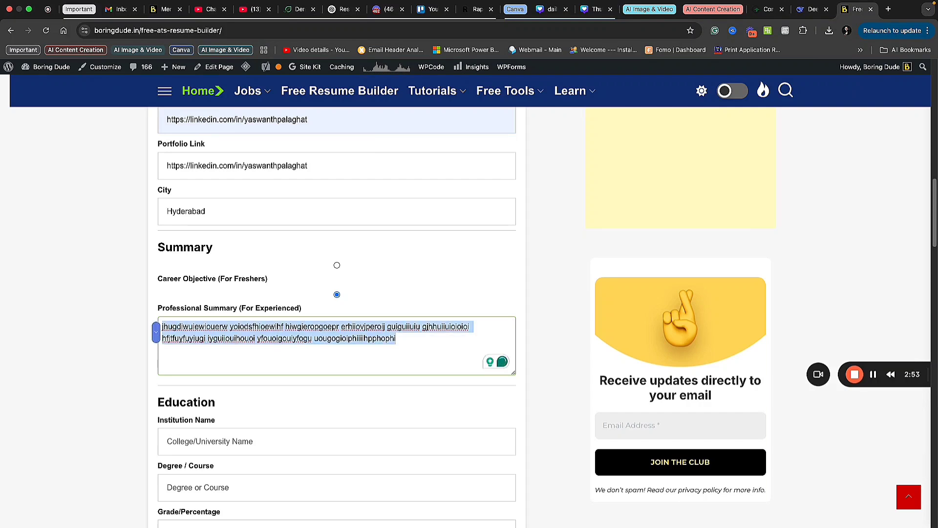
Complete the first education entry: ABc, B.E, grade 90, passed out 2013.
{"action": "type", "text": "AB"}
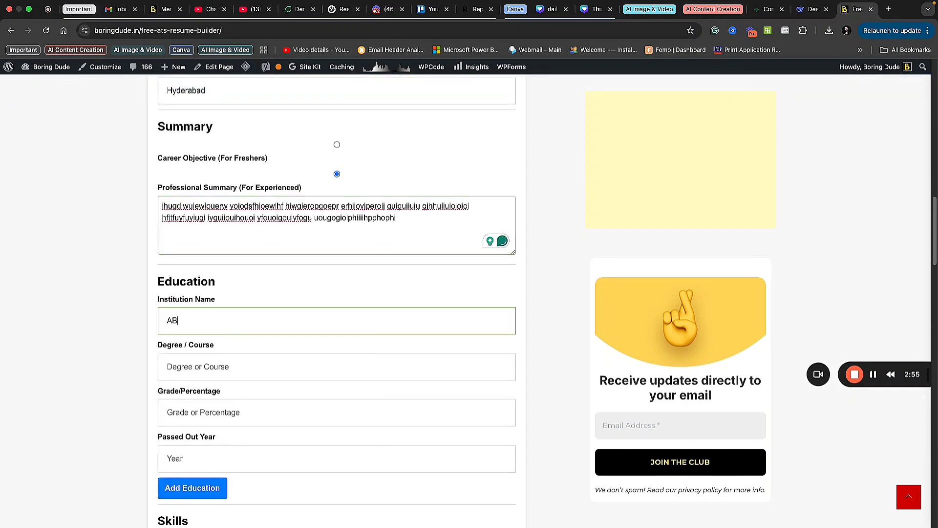
{"action": "type", "text": "B.E"}
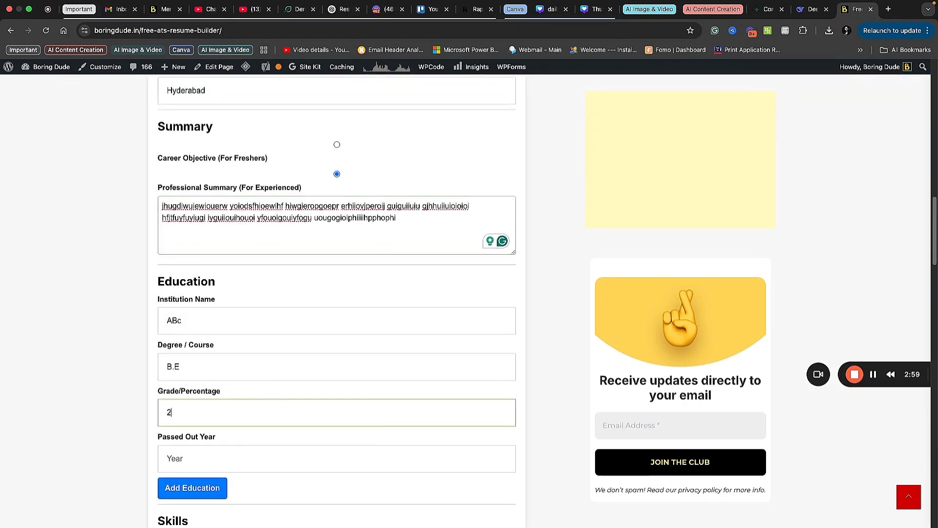
{"action": "type", "text": "017"}
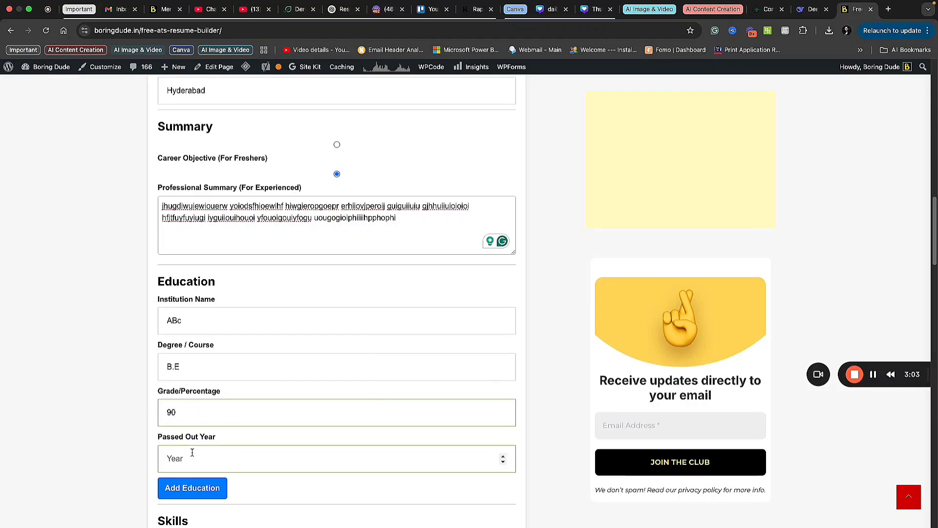
{"action": "type", "text": "2013"}
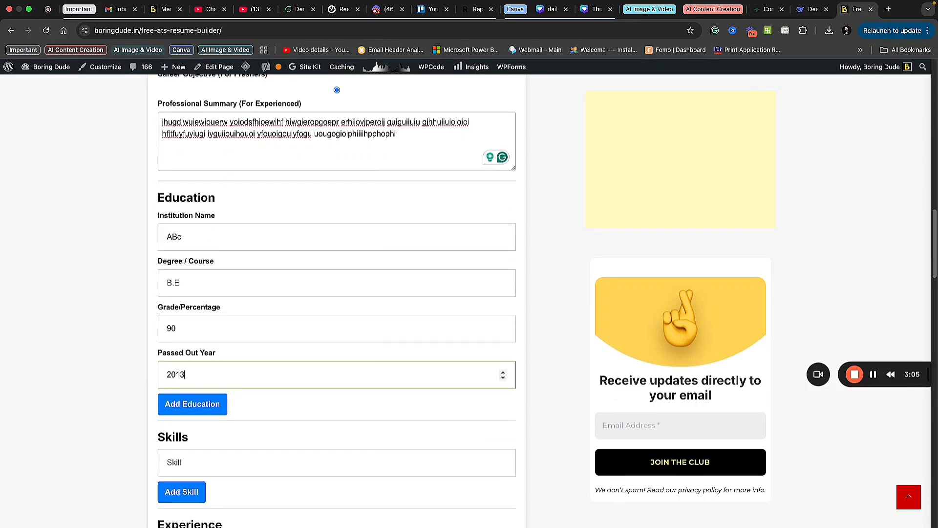
Add a second education entry: gytu, degree 12, grade 99, passed out 2012.
{"action": "left_click", "coordinate": [192, 404]}
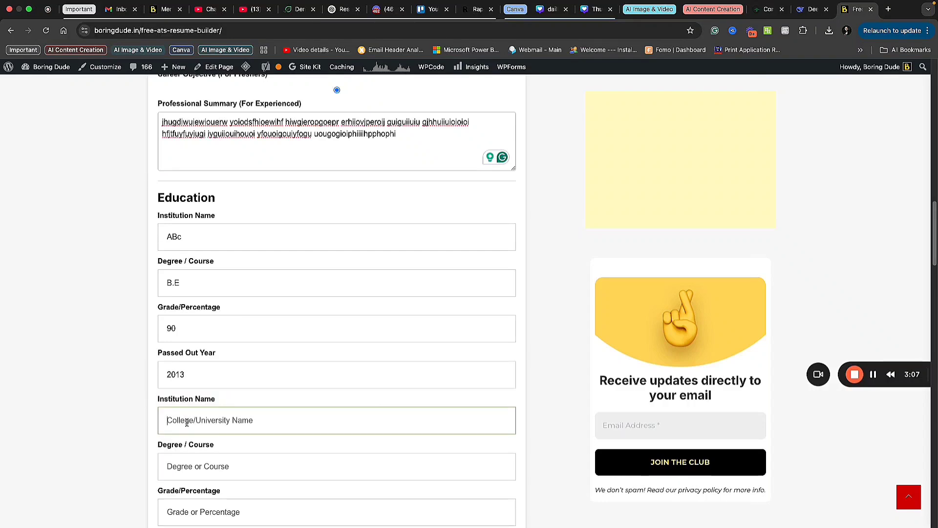
{"action": "type", "text": "gytu"}
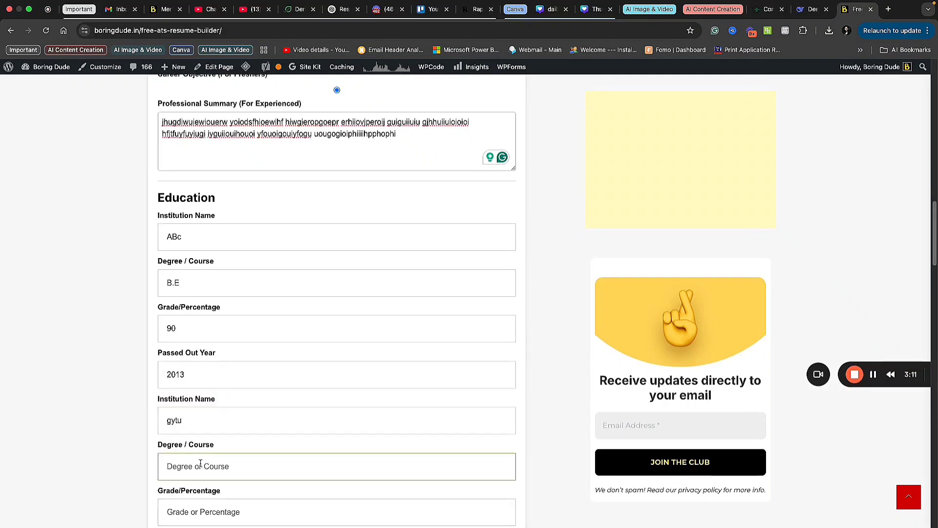
{"action": "type", "text": "12"}
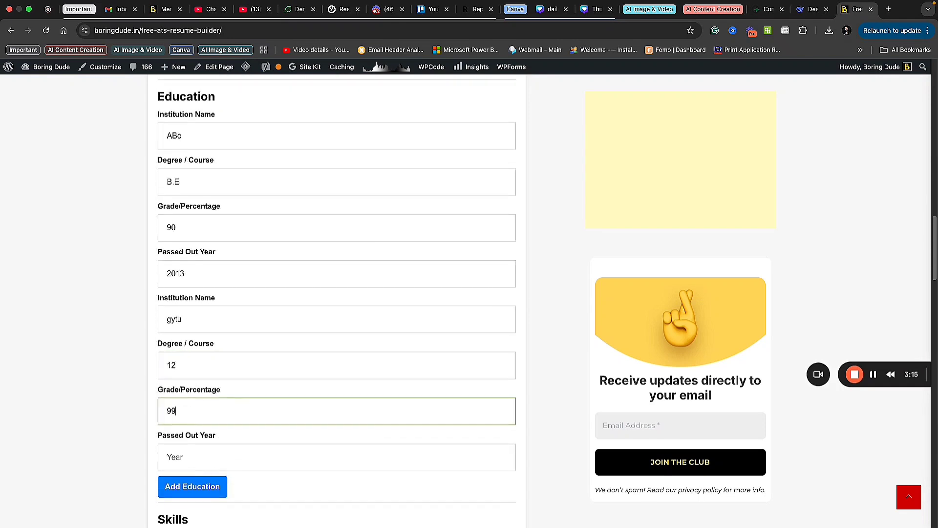
{"action": "type", "text": "2012"}
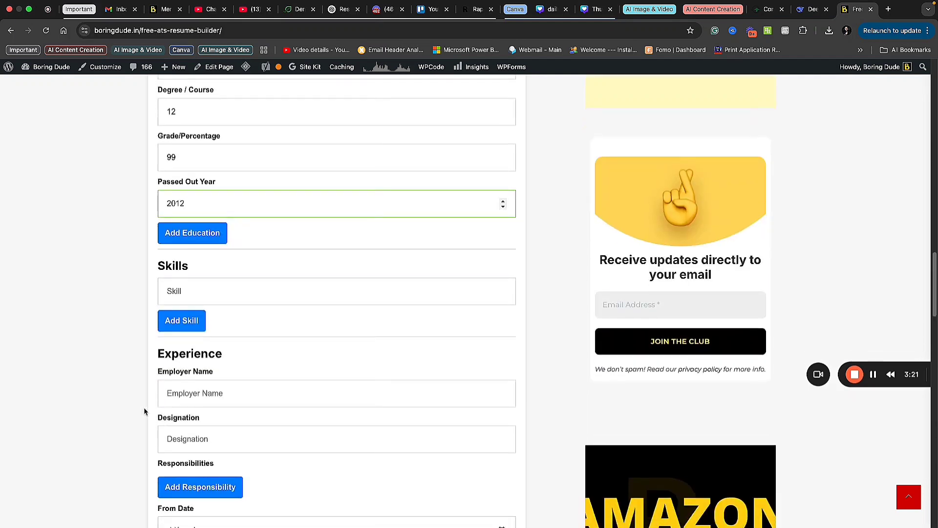
Add the skill ahdda to the Skills list.
{"action": "left_click", "coordinate": [336, 291]}
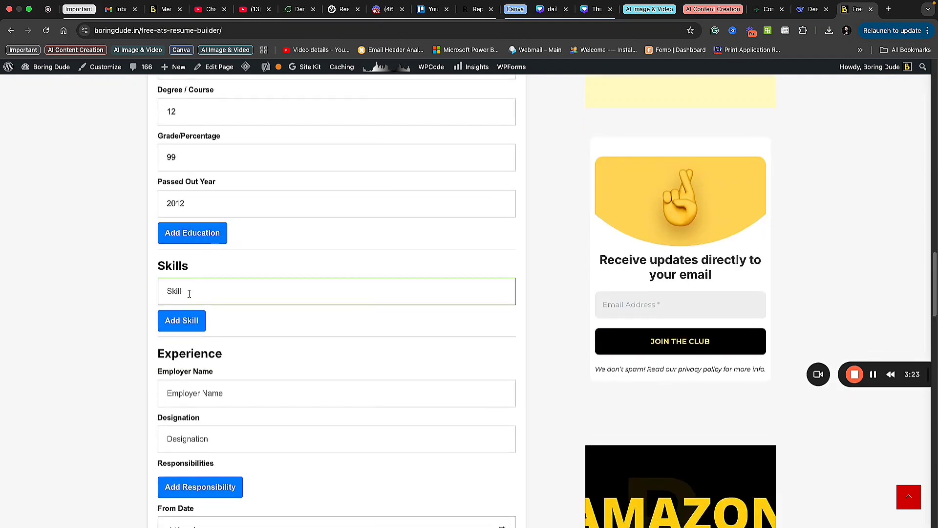
{"action": "type", "text": "ahdda"}
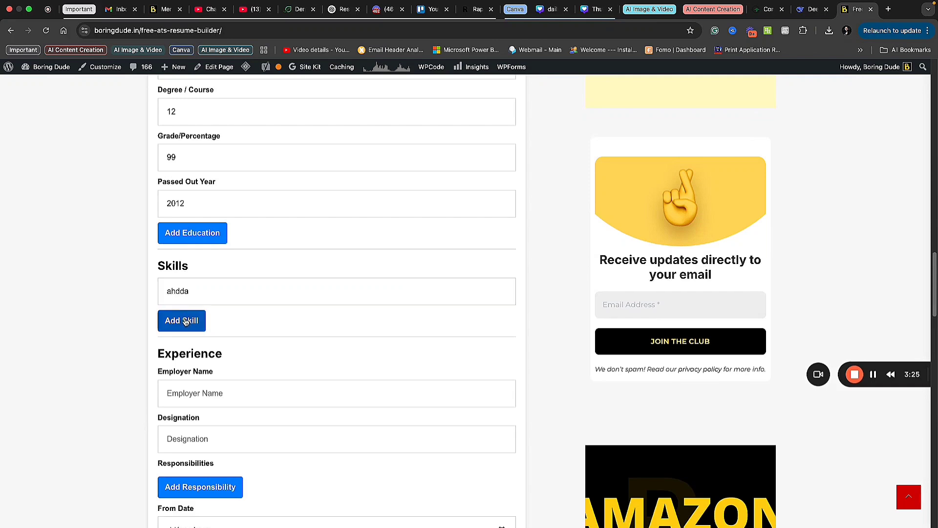
{"action": "left_click", "coordinate": [182, 320]}
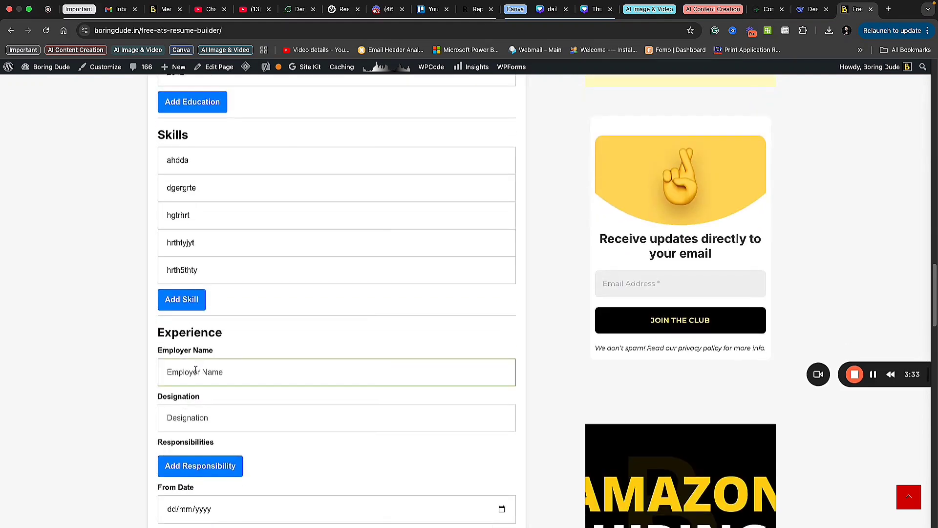
Enter employer ABC, designation SDE-1, and add the responsibility lines.
{"action": "type", "text": "ABc"}
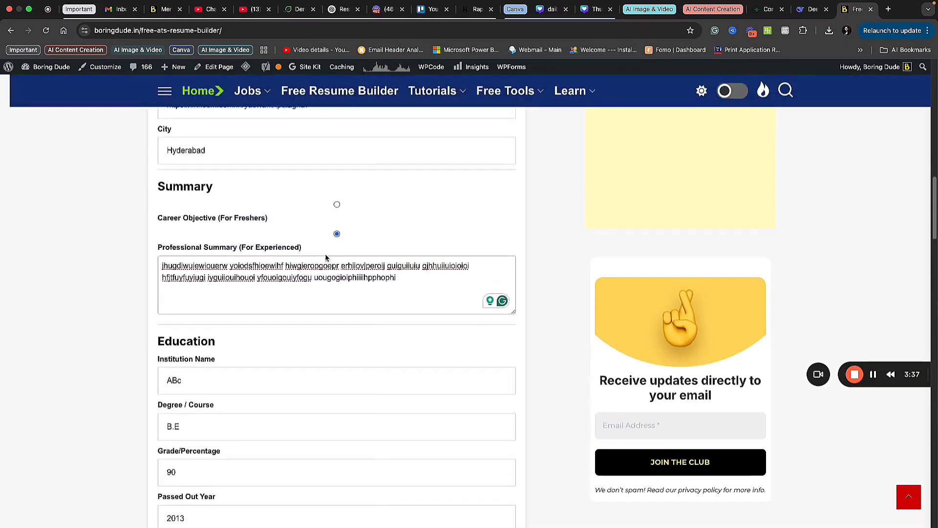
{"action": "scroll", "scroll_direction": "down", "scroll_amount": 3}
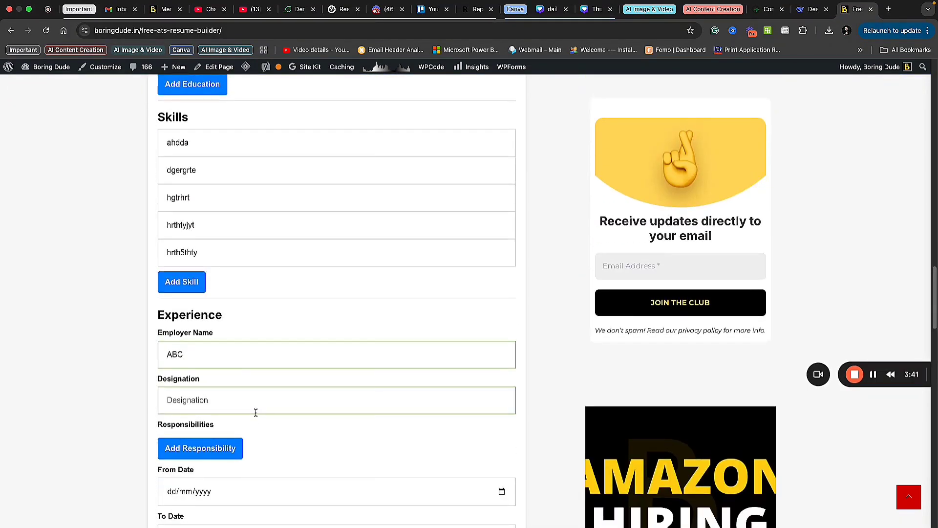
{"action": "mouse_move", "coordinate": [231, 406]}
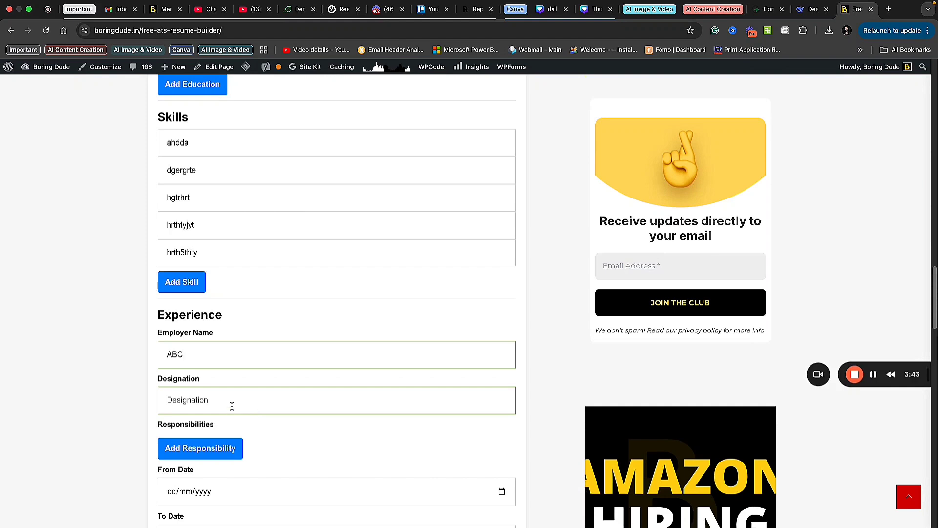
{"action": "left_click", "coordinate": [337, 399]}
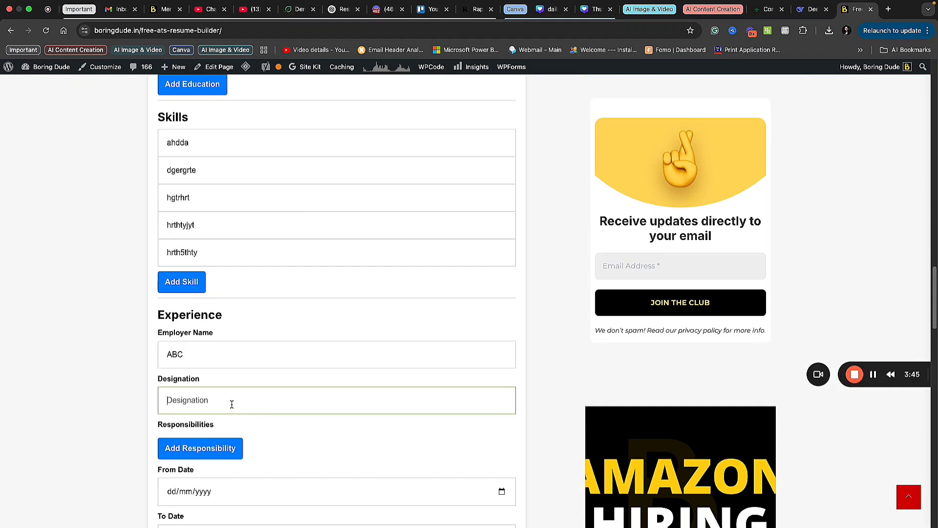
{"action": "type", "text": "SDE-1"}
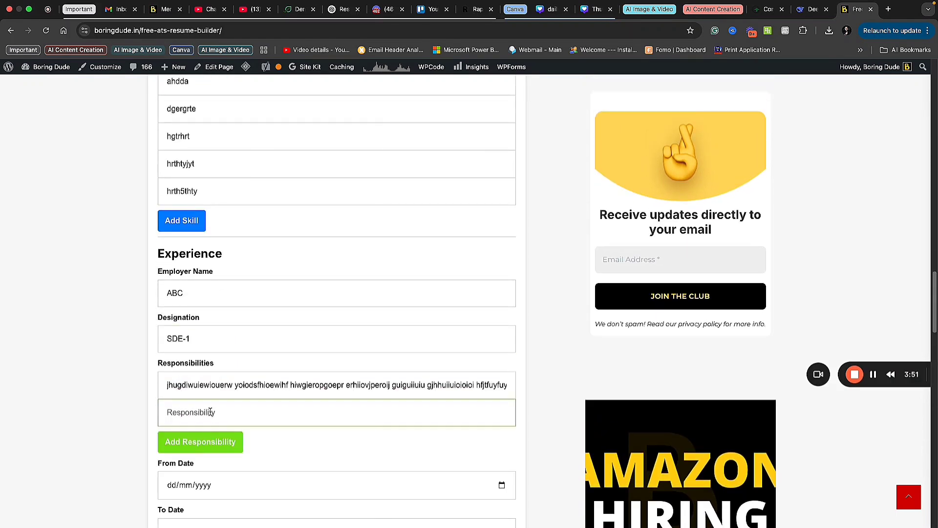
{"action": "left_click", "coordinate": [199, 442]}
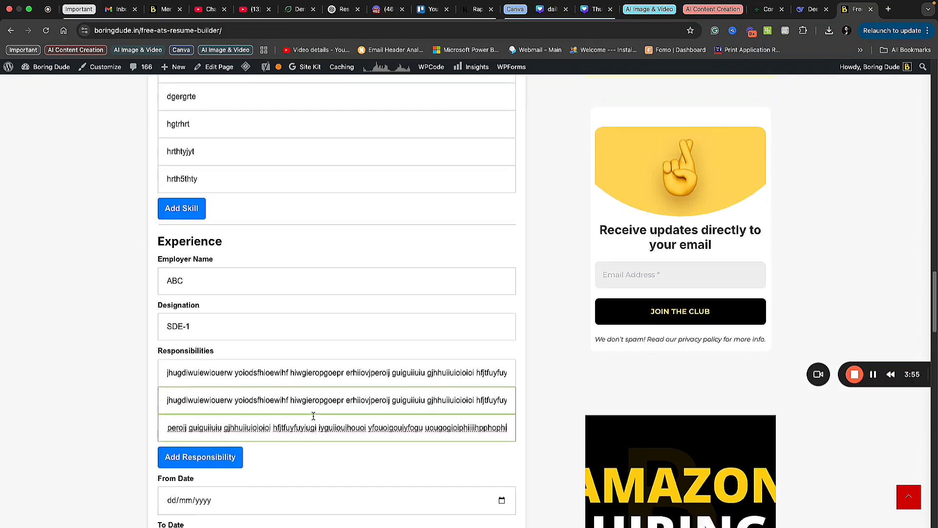
Set the From Date to 01/01/2023 and mark ABC as the current employer.
{"action": "left_click", "coordinate": [329, 356]}
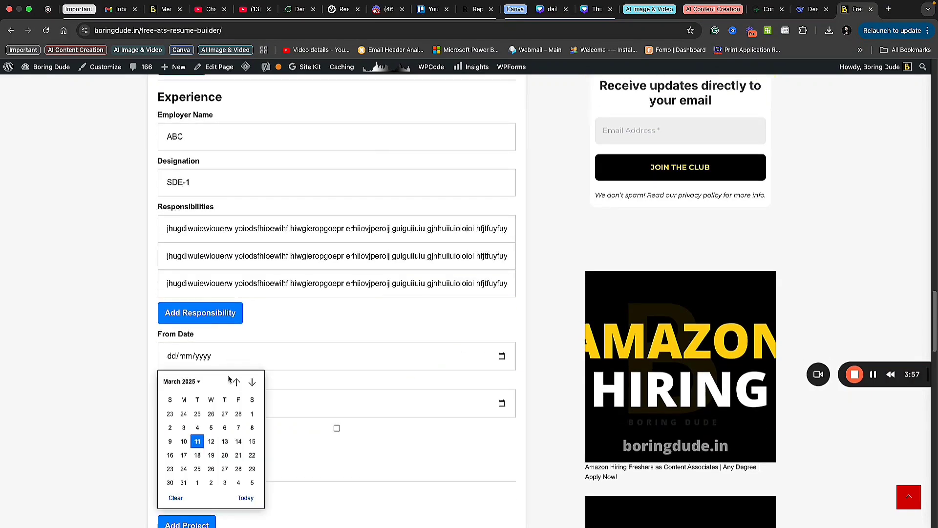
{"action": "left_click", "coordinate": [179, 382]}
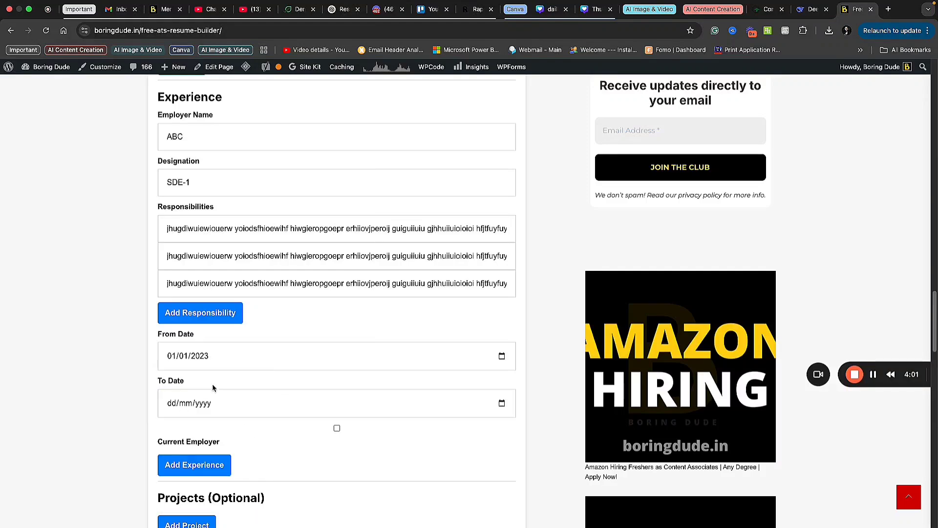
{"action": "left_click", "coordinate": [336, 428]}
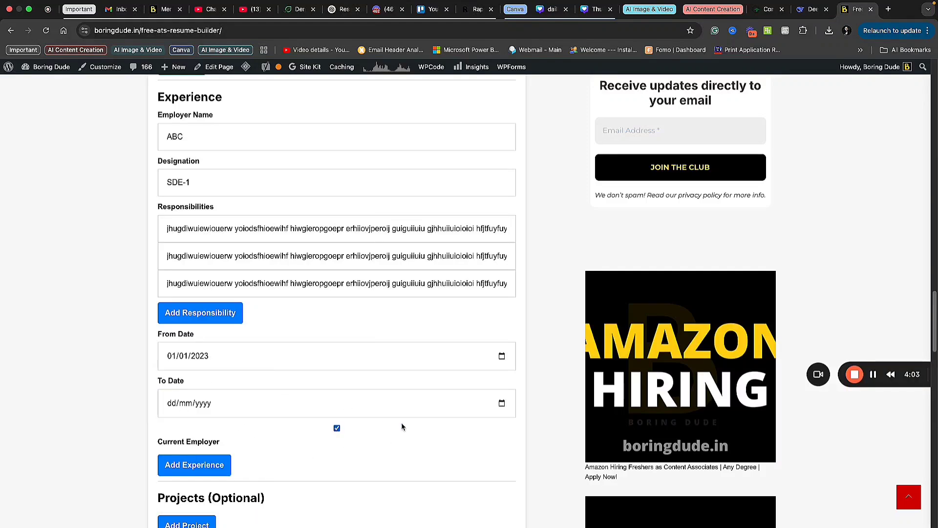
{"action": "scroll", "scroll_direction": "down", "scroll_amount": 3}
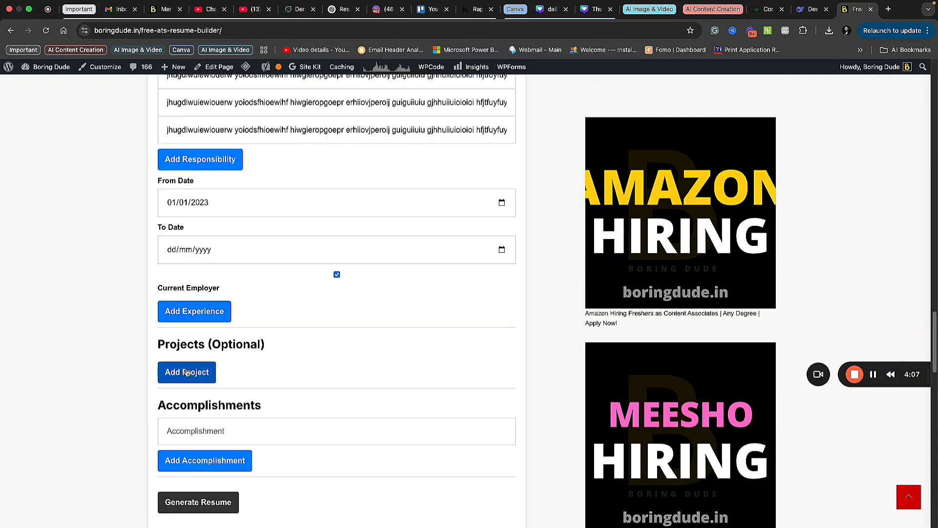
Begin entering the first accomplishment in the Accomplishments section.
{"action": "left_click", "coordinate": [336, 431]}
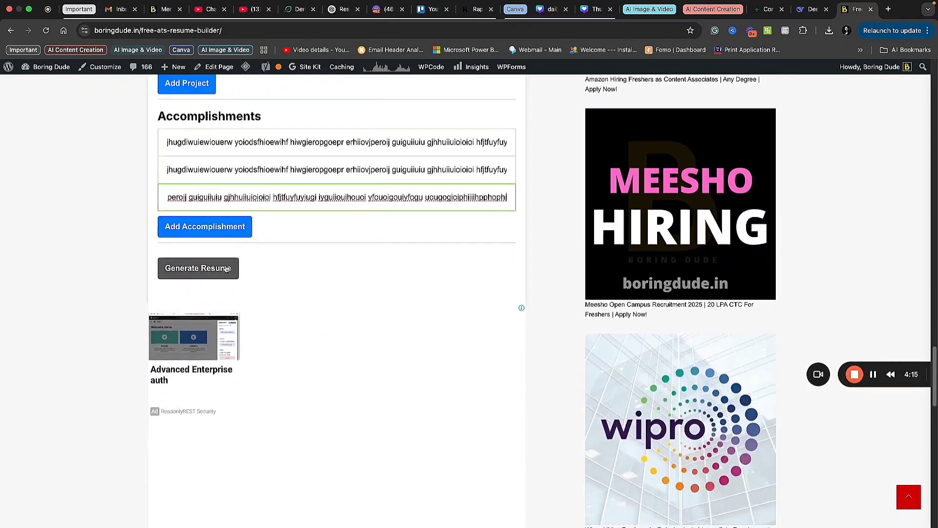
{"action": "left_click", "coordinate": [198, 267]}
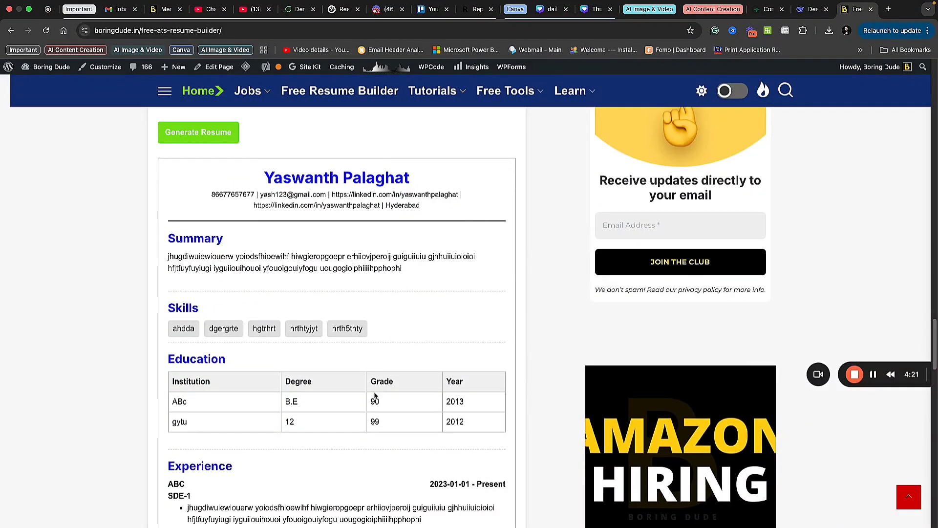
{"action": "scroll", "scroll_direction": "down", "scroll_amount": 3}
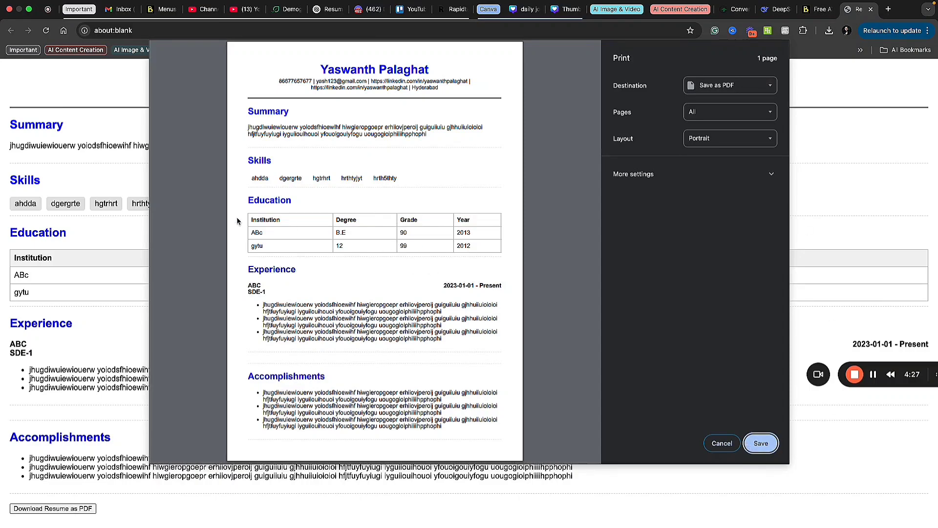
{"action": "mouse_move", "coordinate": [577, 210]}
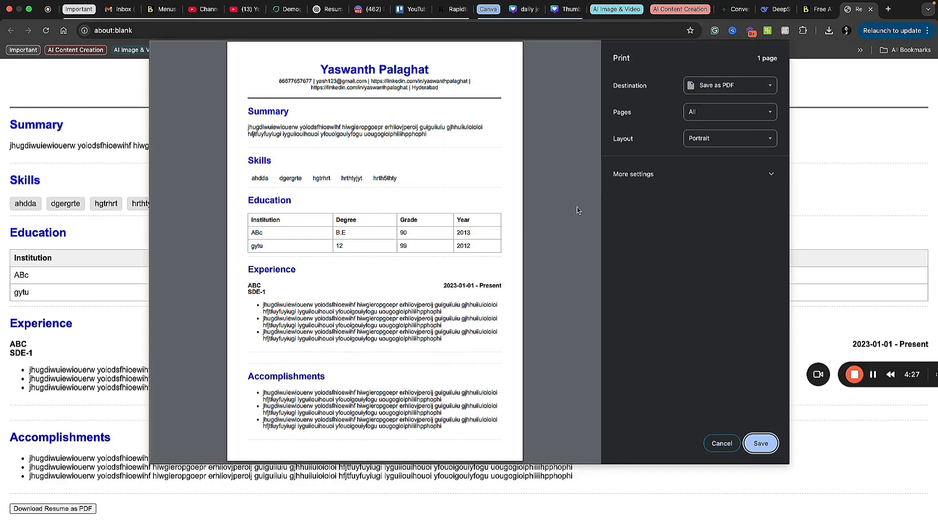
{"action": "mouse_move", "coordinate": [390, 92]}
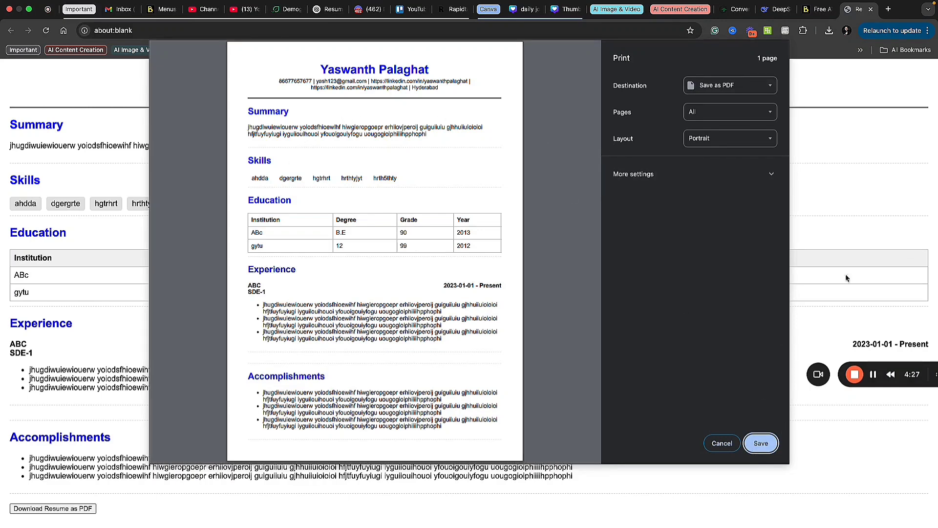
Expand More settings and leave Headers and footers switched off for the PDF.
{"action": "left_click", "coordinate": [634, 174]}
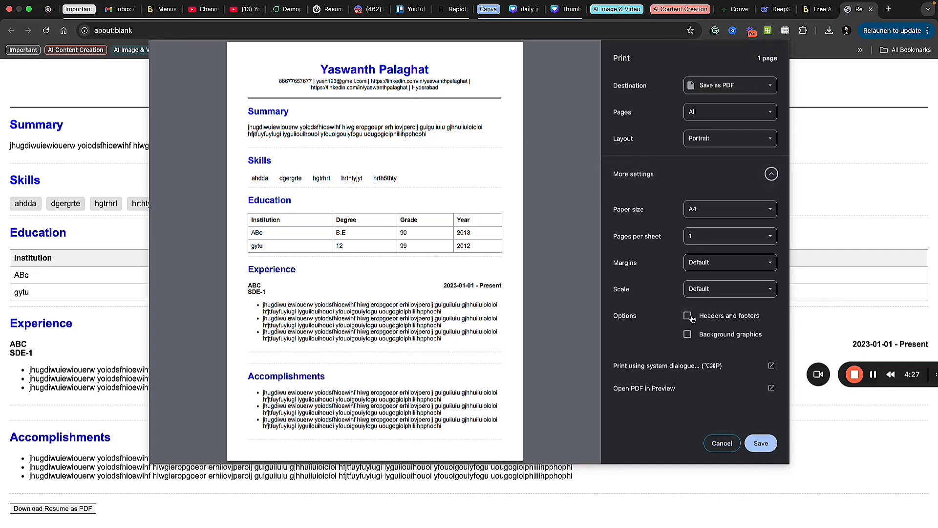
{"action": "left_click", "coordinate": [687, 316]}
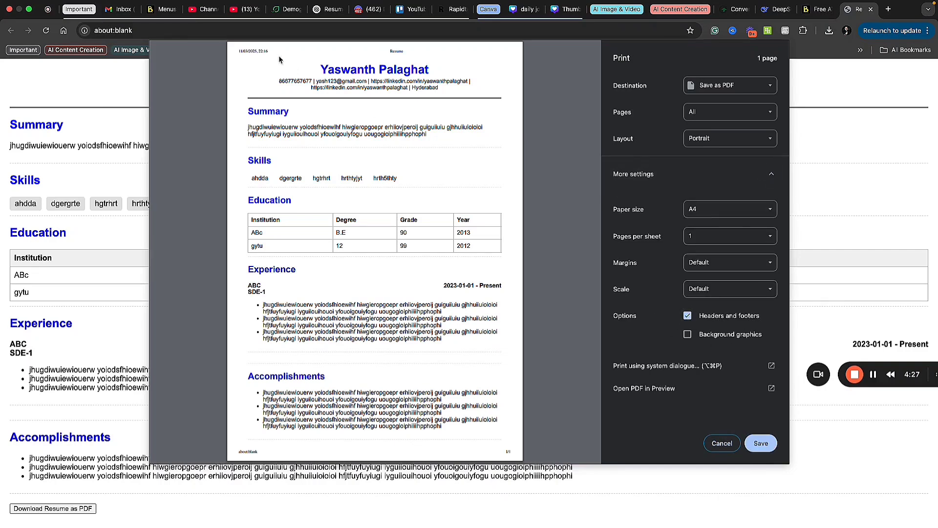
{"action": "left_click", "coordinate": [687, 316]}
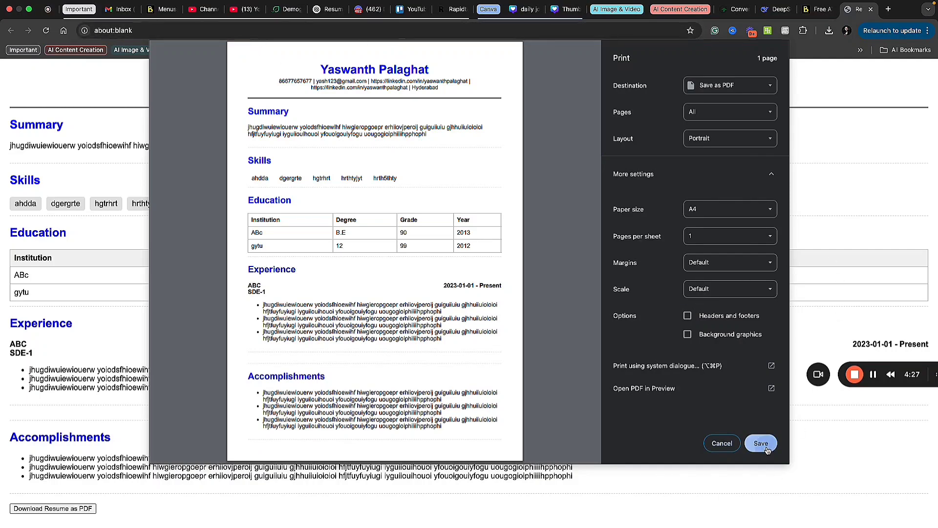
Save the resume as a PDF named Resume into the Downloads folder.
{"action": "left_click", "coordinate": [760, 443]}
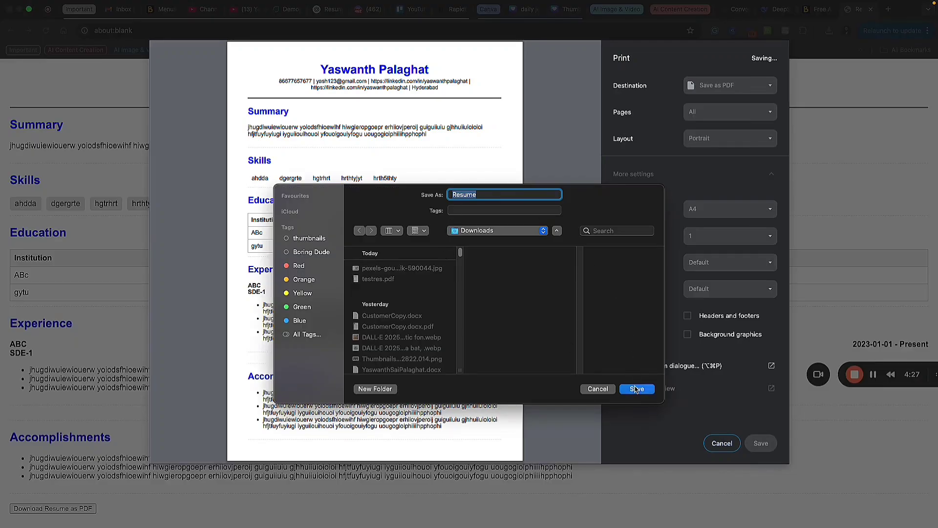
{"action": "left_click", "coordinate": [636, 388]}
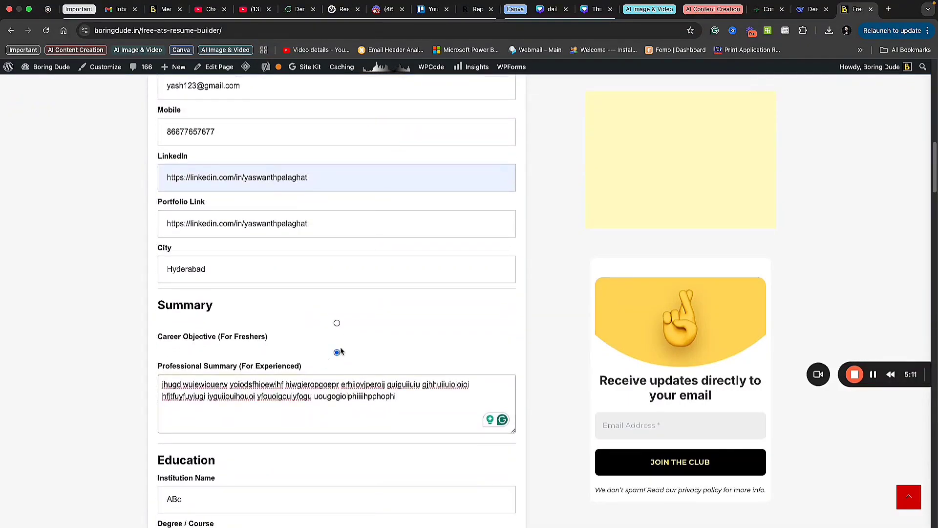
Scroll down the resume form to review the filled experience section.
{"action": "scroll", "scroll_direction": "down", "scroll_amount": 3}
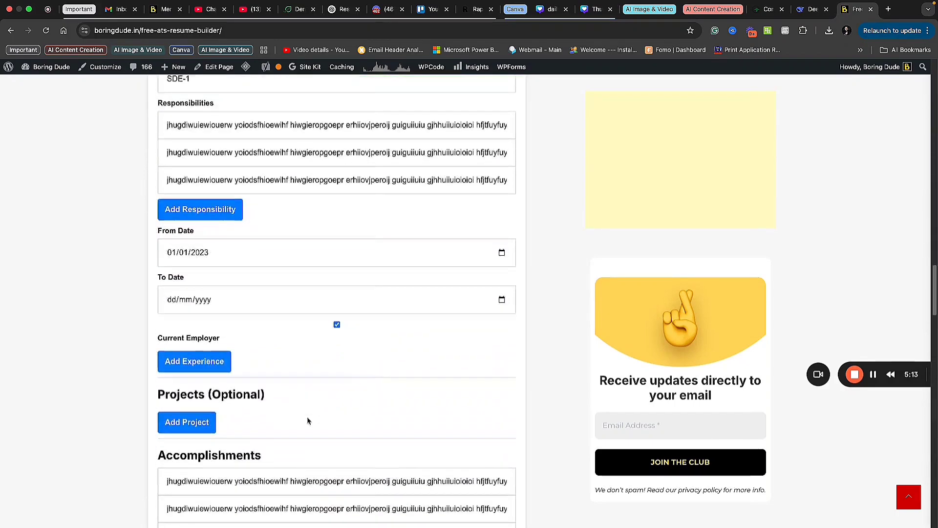